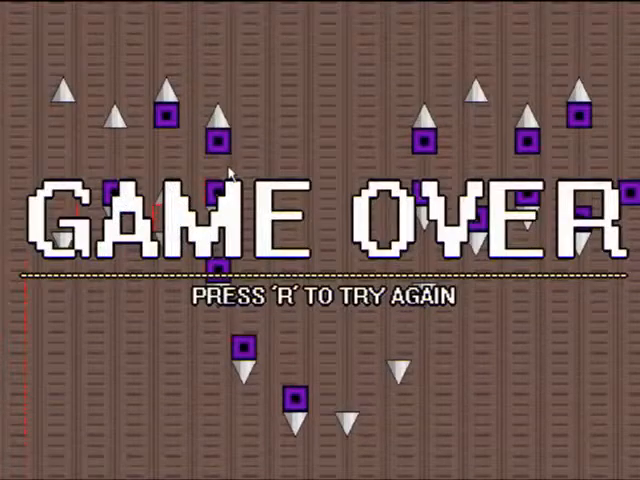
key("r")
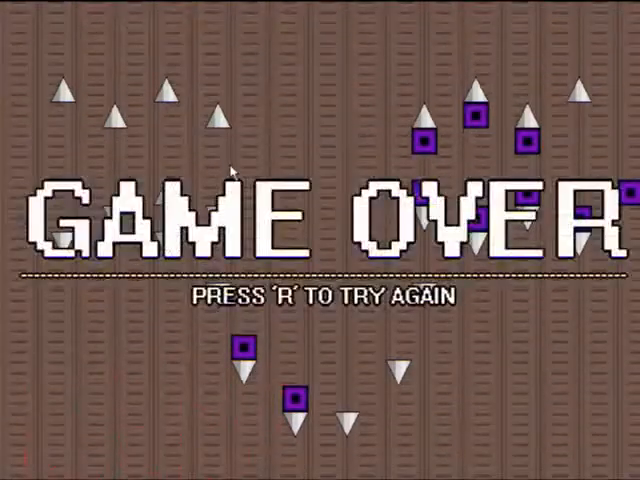
key("r")
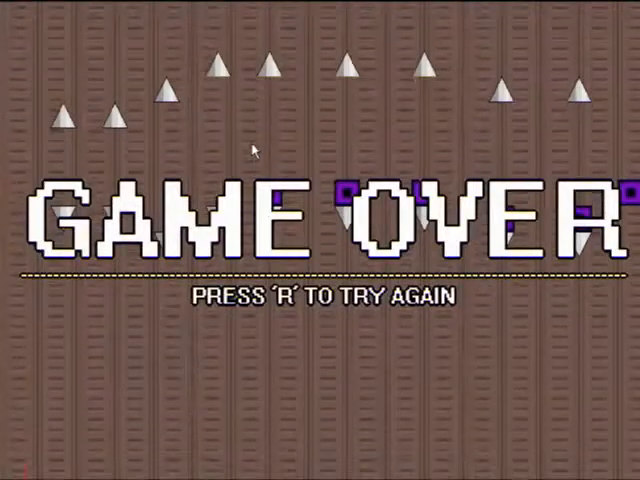
key("r")
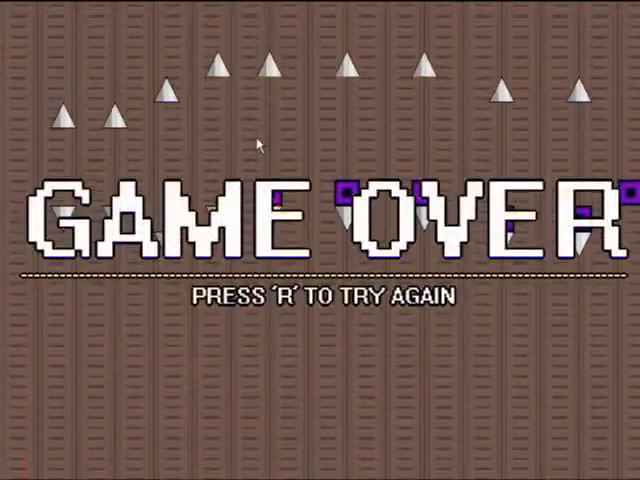
key("r")
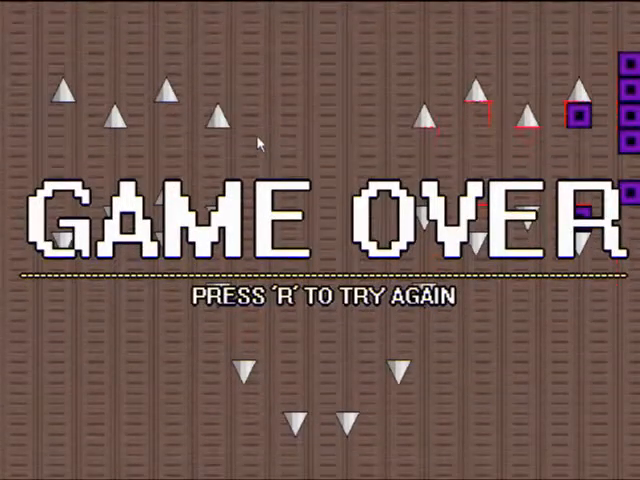
key("r")
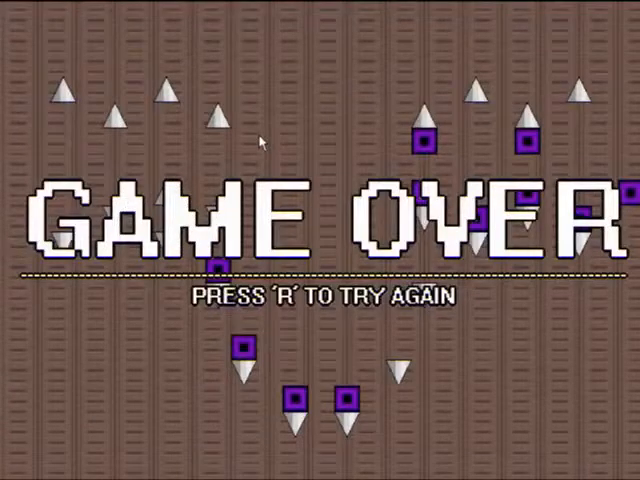
key("r")
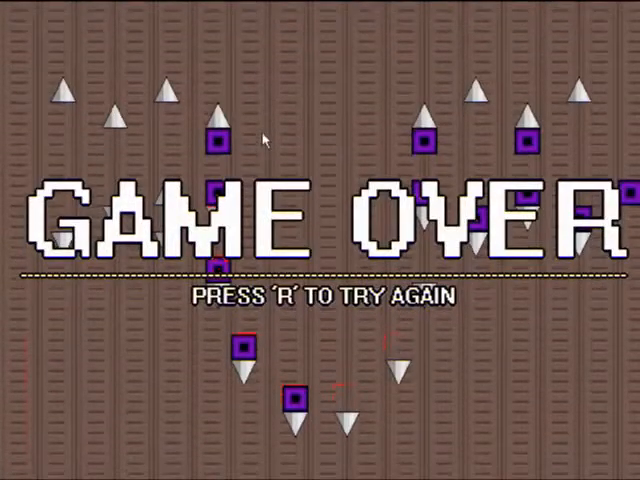
key("r")
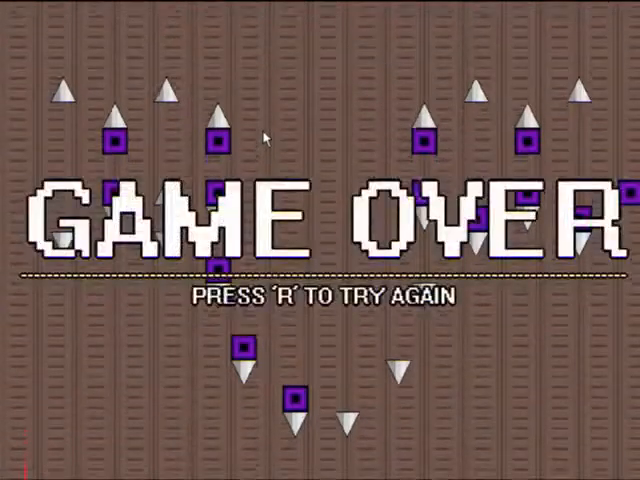
key("r")
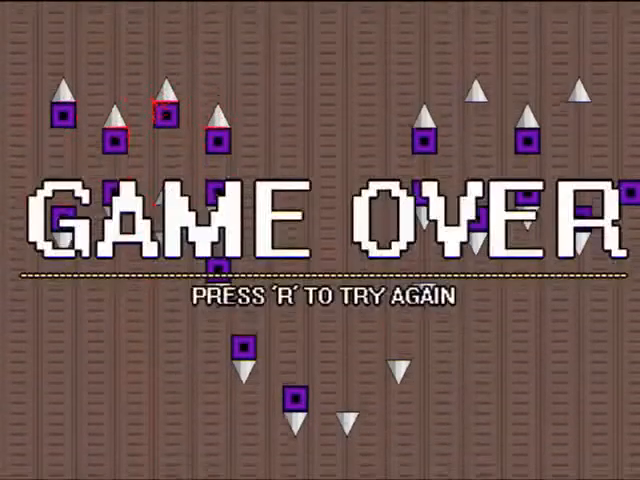
key("r")
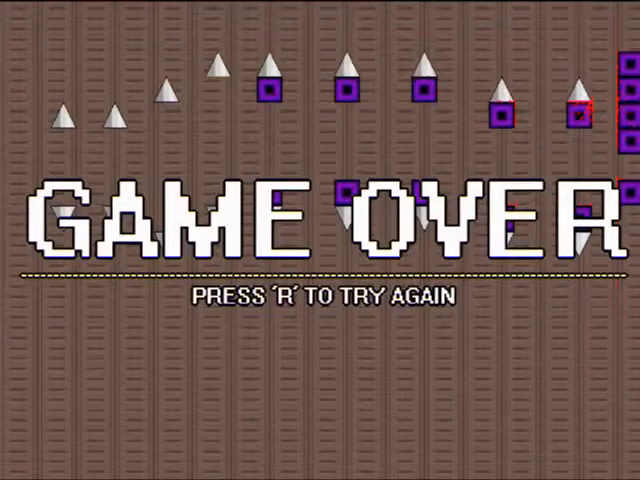
key("r")
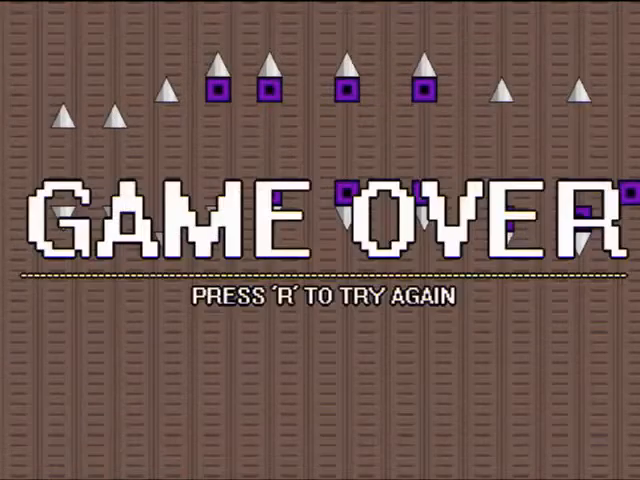
key("r")
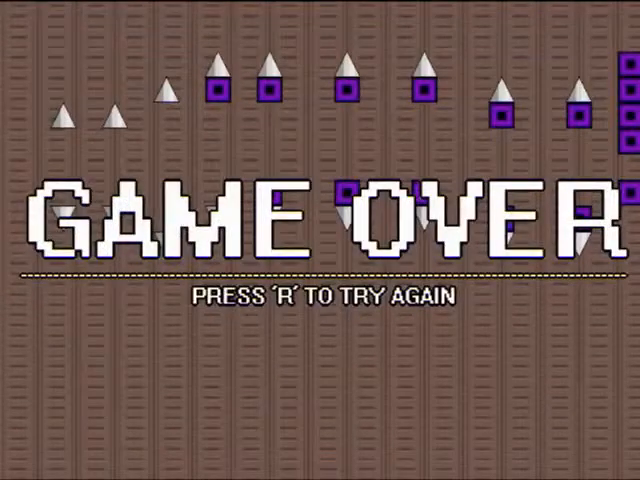
key("r")
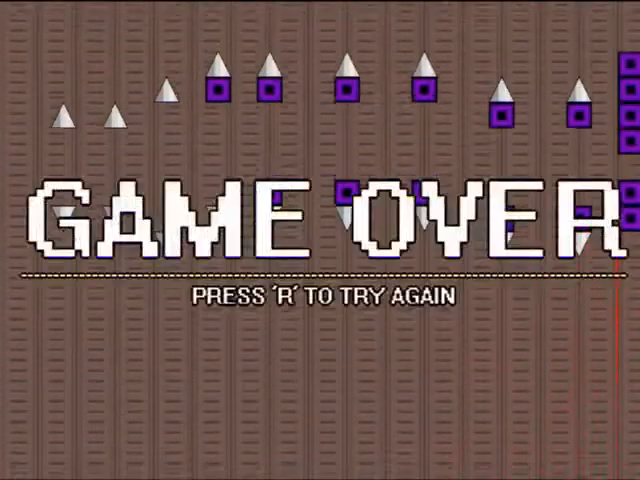
key("r")
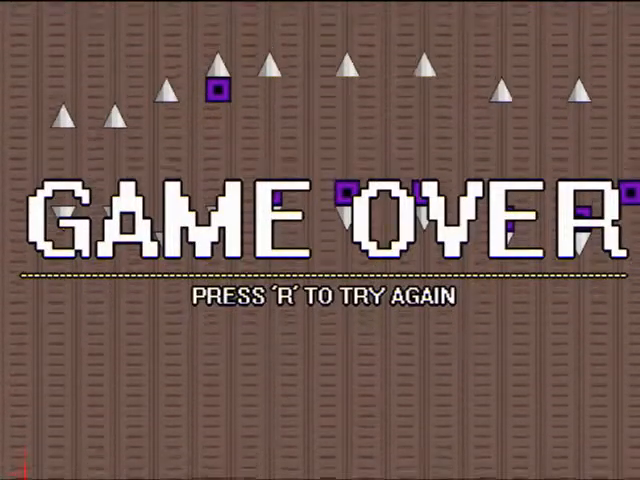
key("r")
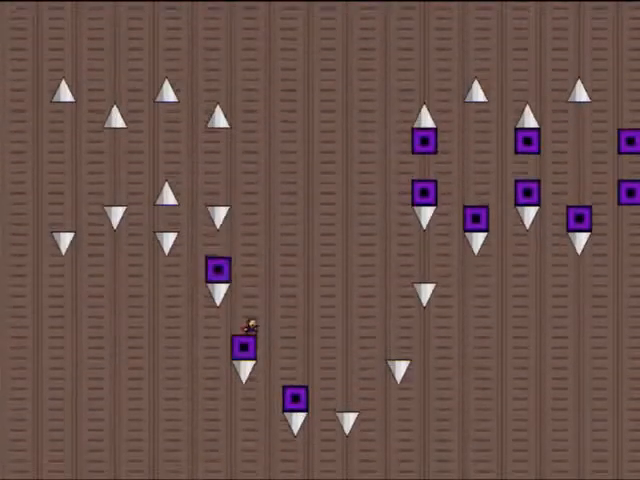
key("up")
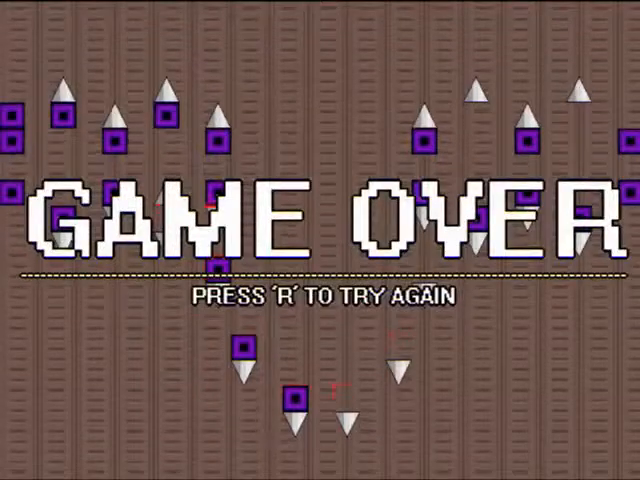
key("r")
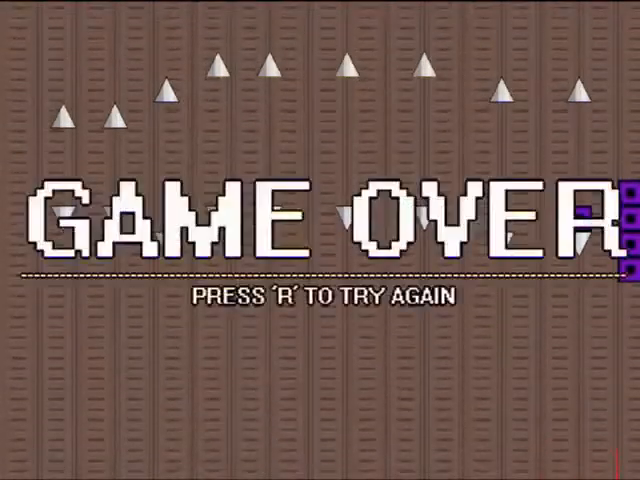
key("r")
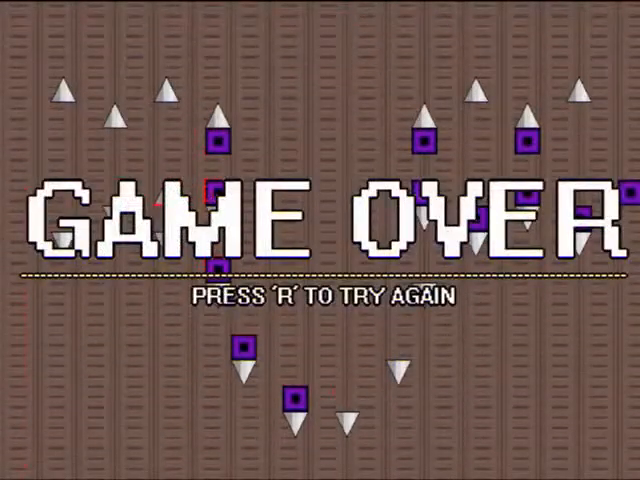
key("r")
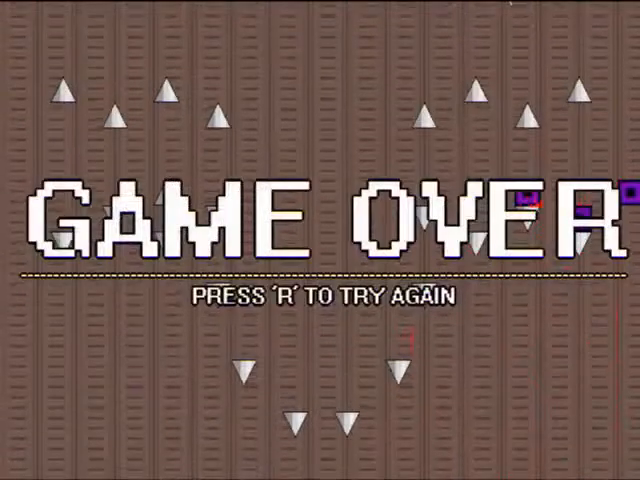
key("r")
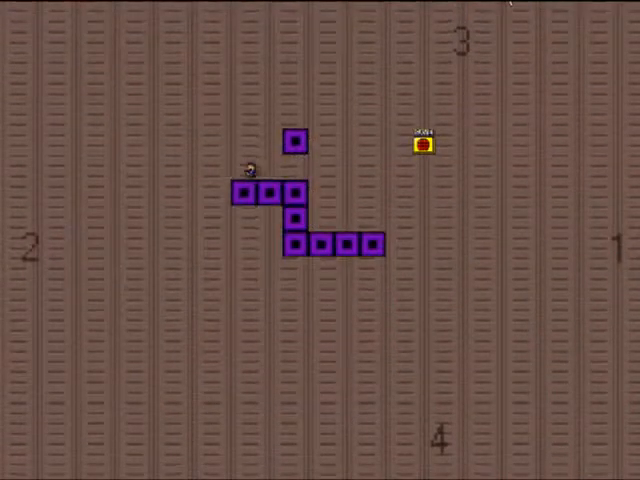